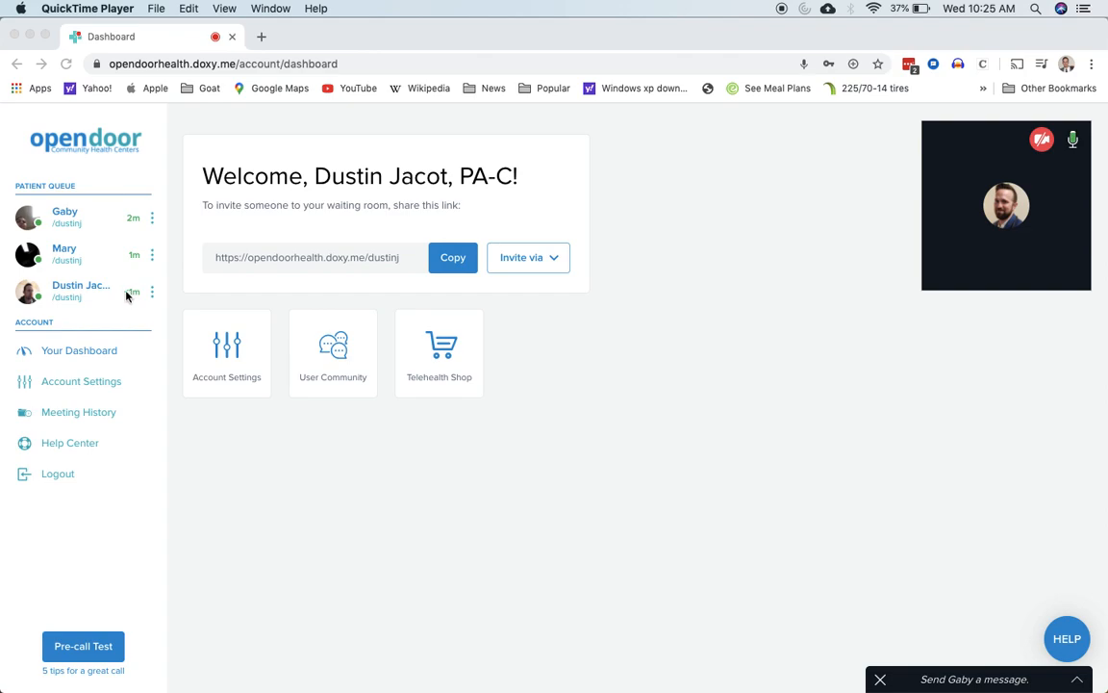
{"action": "mouse_move", "coordinate": [96, 291]}
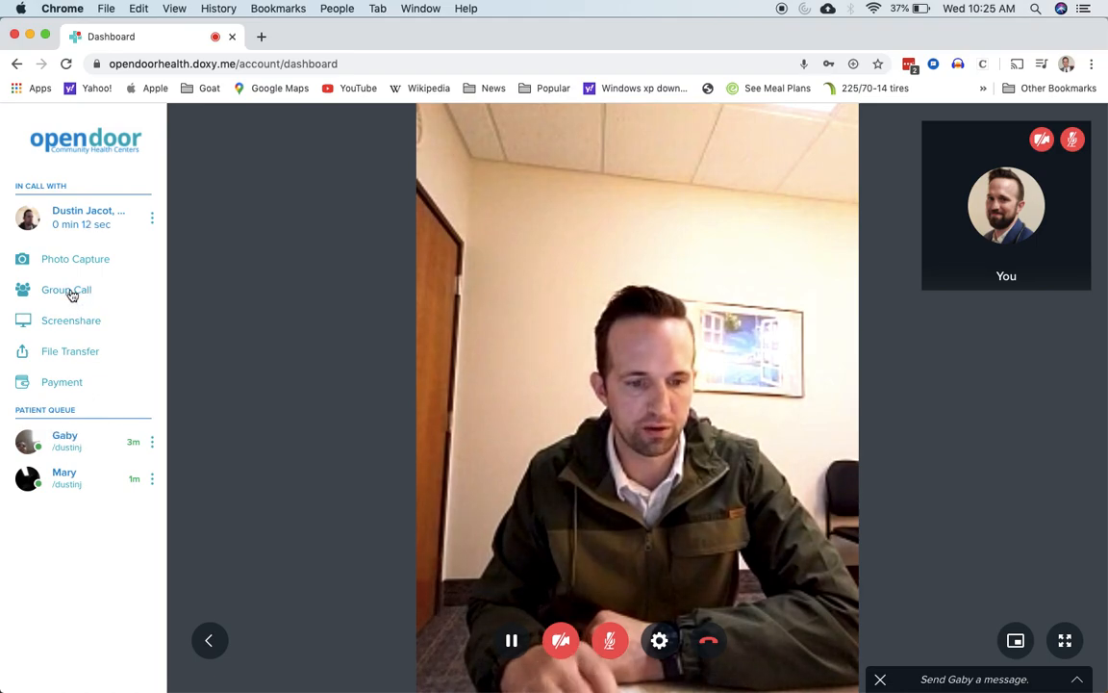
- Add both queued patients to the ongoing call via Group Call, confirming the selection
{"action": "left_click", "coordinate": [65, 289]}
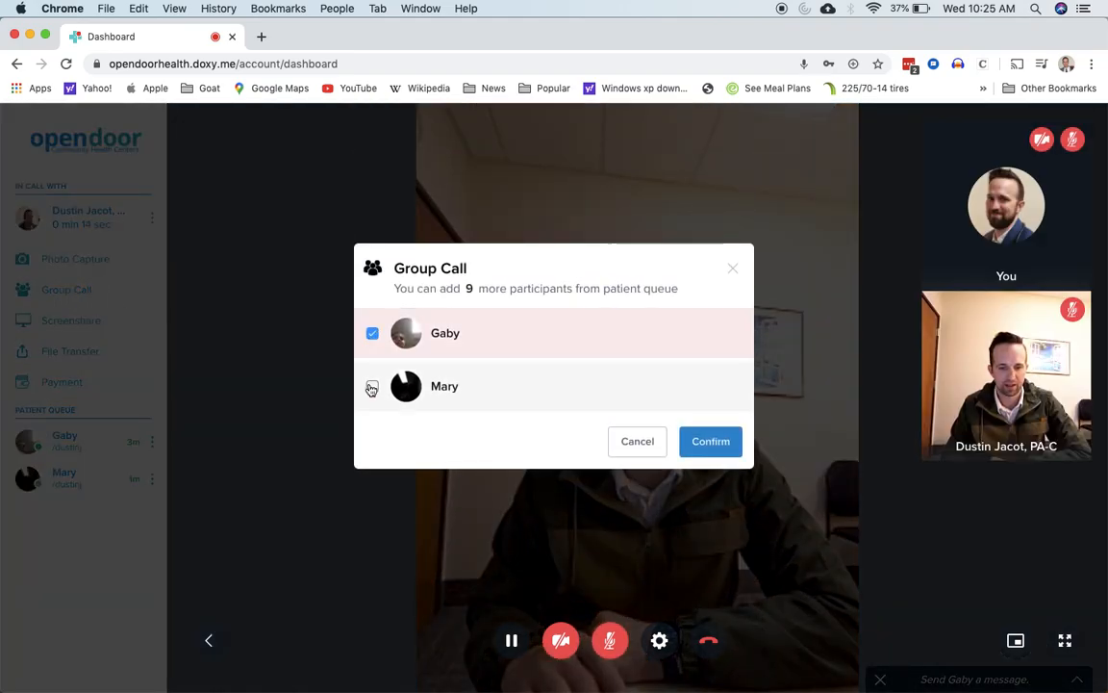
{"action": "left_click", "coordinate": [373, 385]}
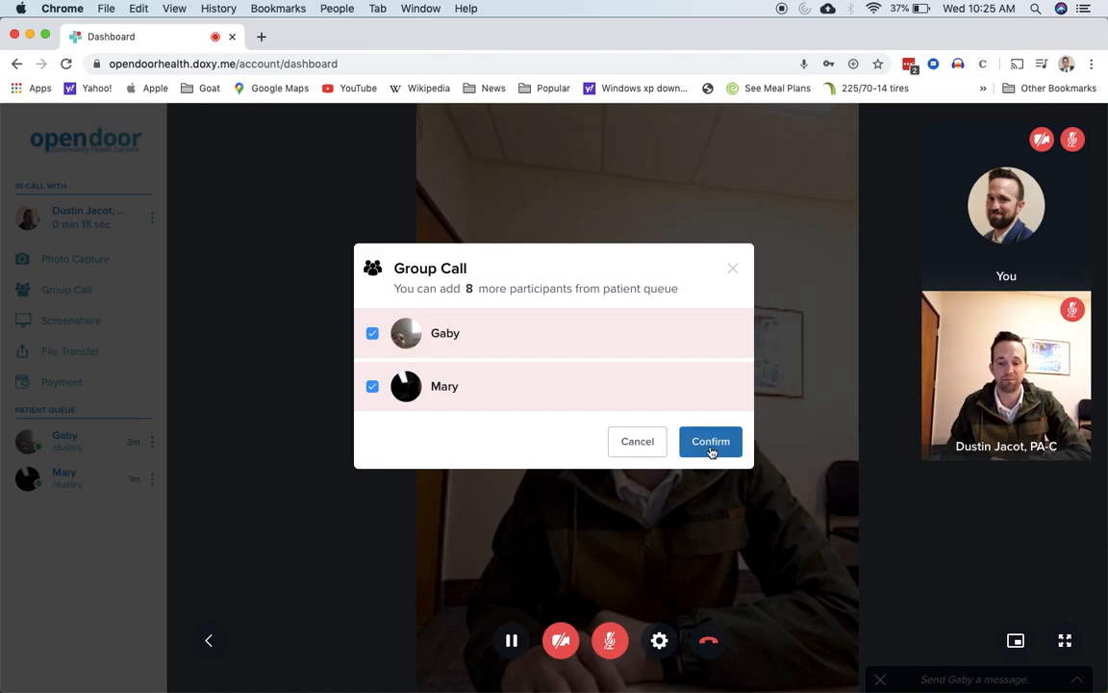
{"action": "left_click", "coordinate": [710, 441]}
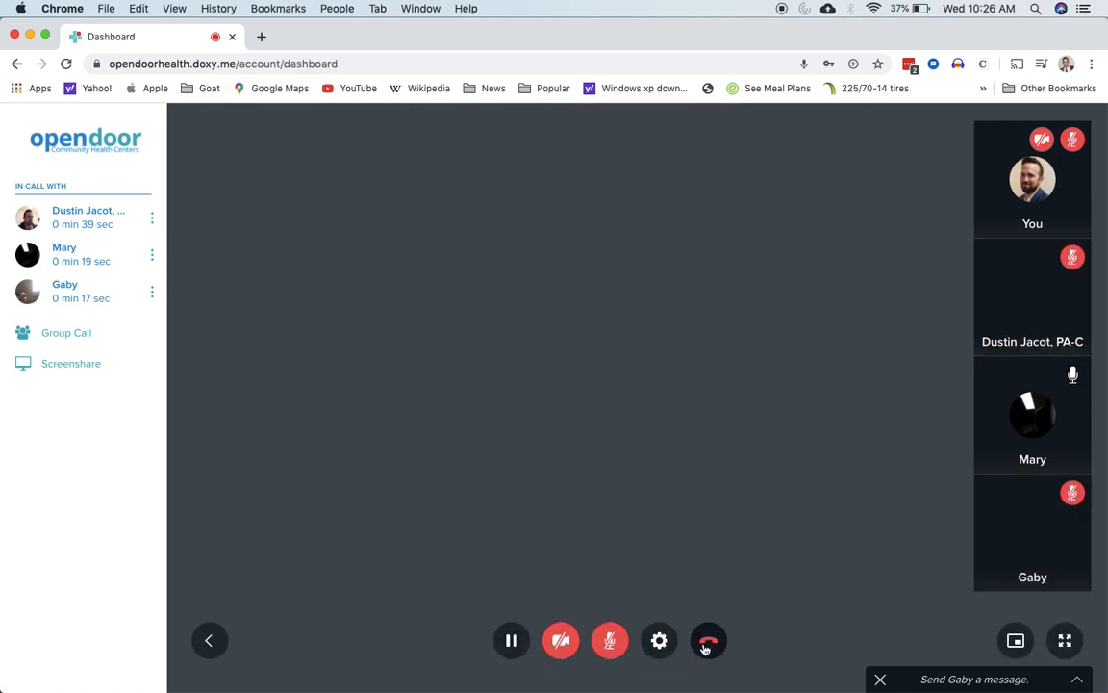
- Hang up the group call and dismiss the webcam-not-found warning on the dashboard
{"action": "left_click", "coordinate": [708, 639]}
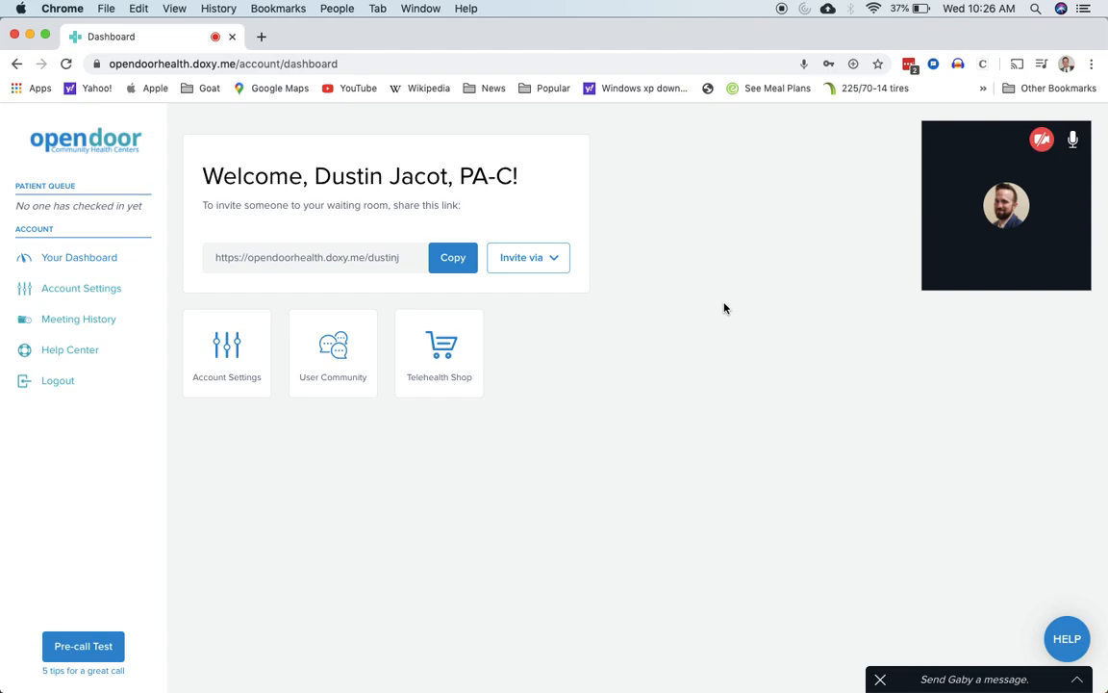
{"action": "mouse_move", "coordinate": [712, 275]}
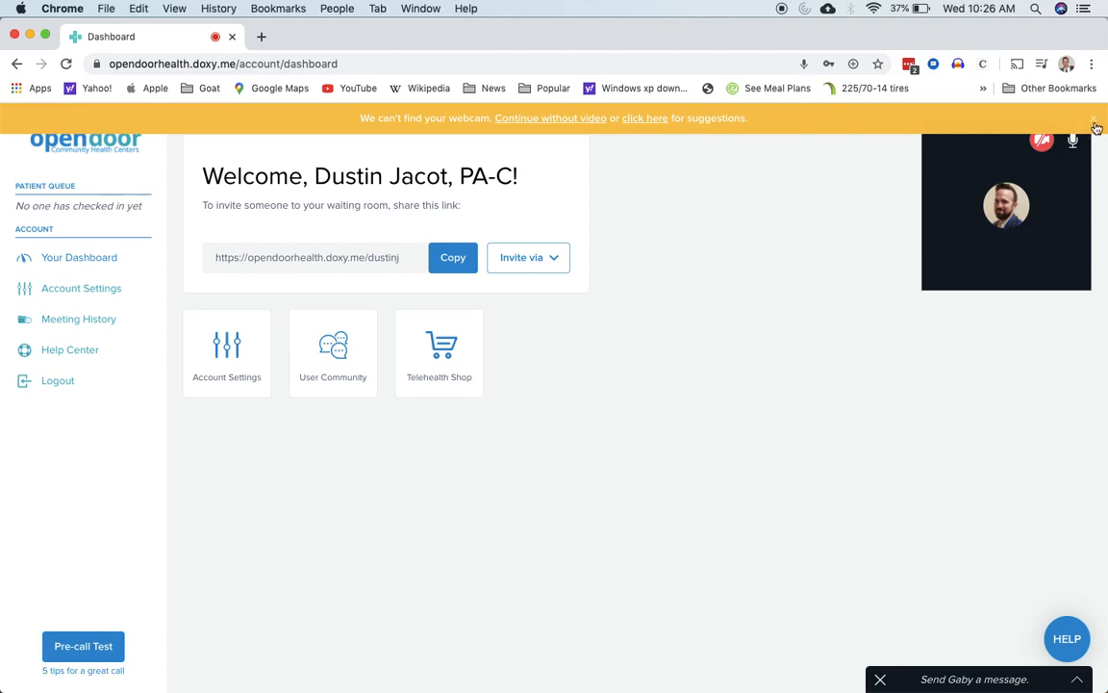
{"action": "left_click", "coordinate": [1095, 127]}
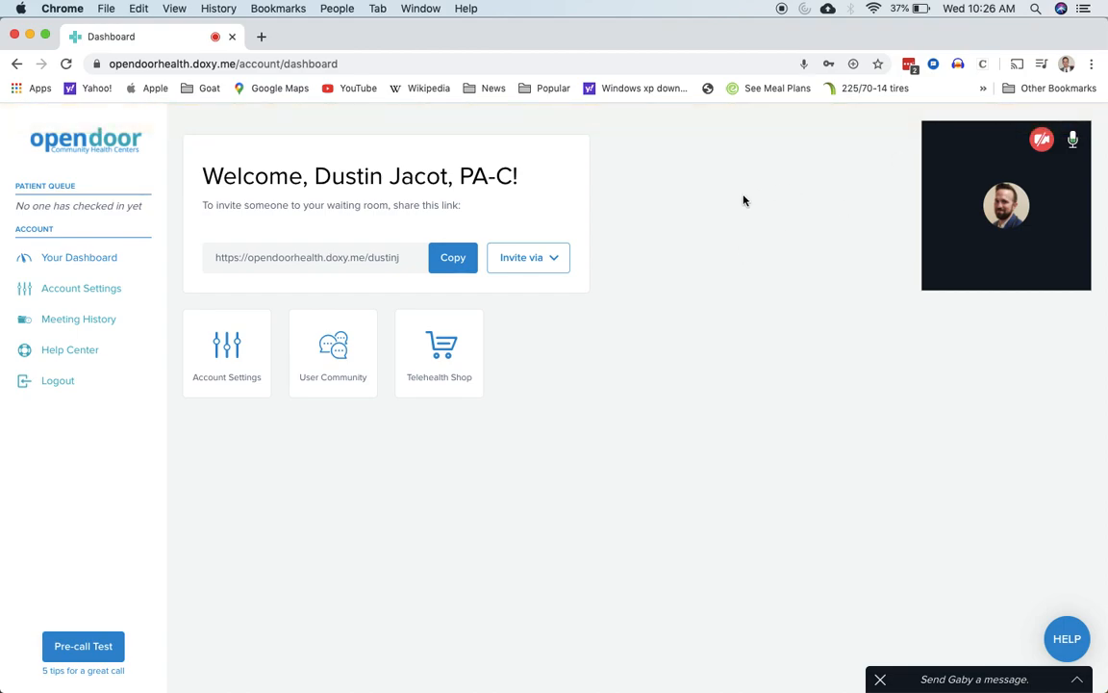